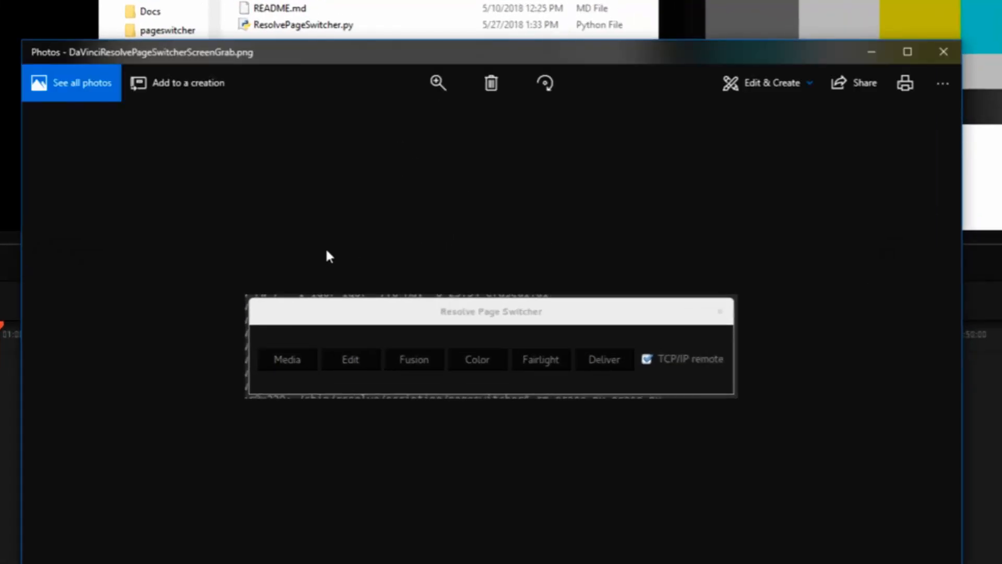
{"action": "mouse_move", "coordinate": [383, 290]}
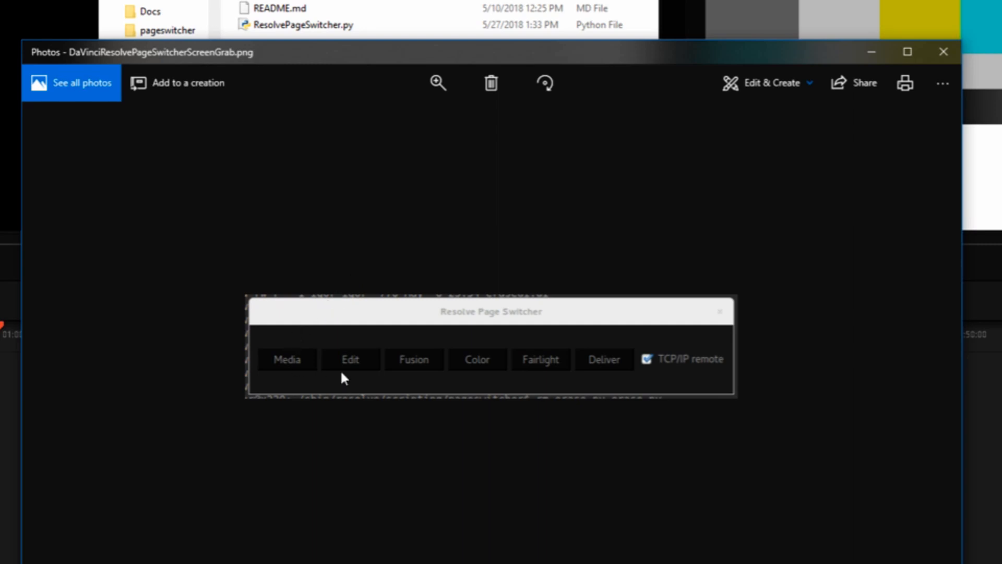
{"action": "mouse_move", "coordinate": [422, 317]}
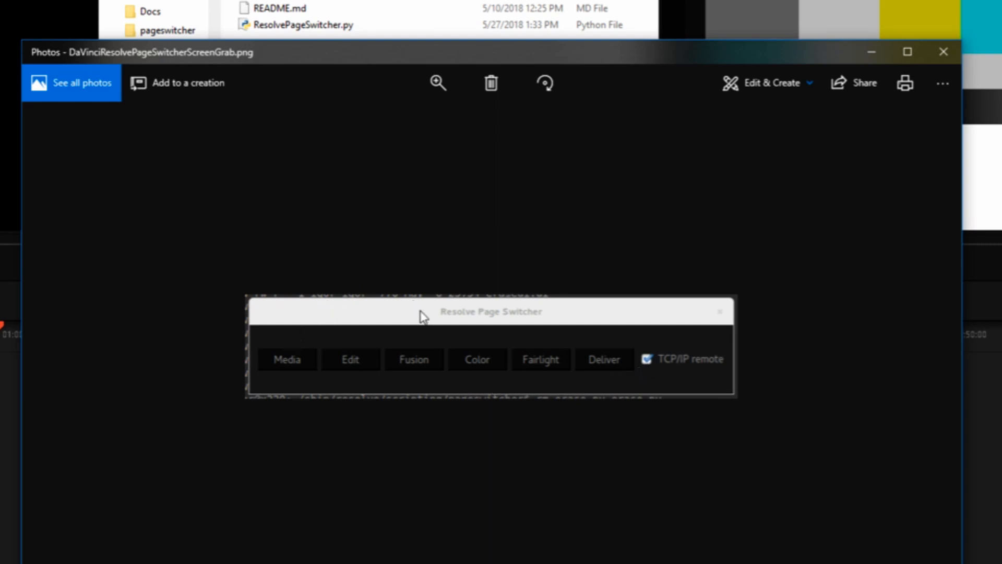
{"action": "mouse_move", "coordinate": [887, 300]}
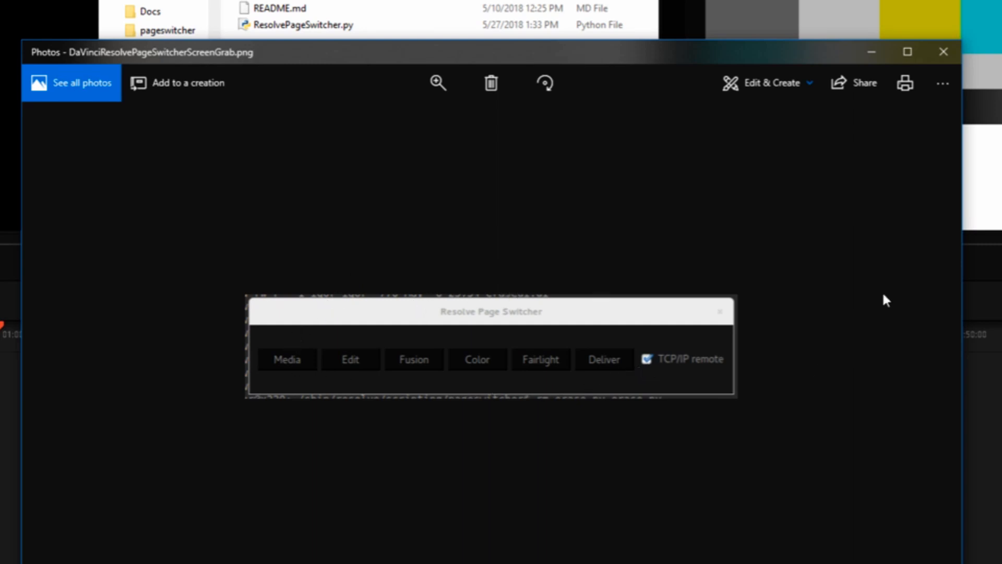
{"action": "mouse_move", "coordinate": [717, 387]}
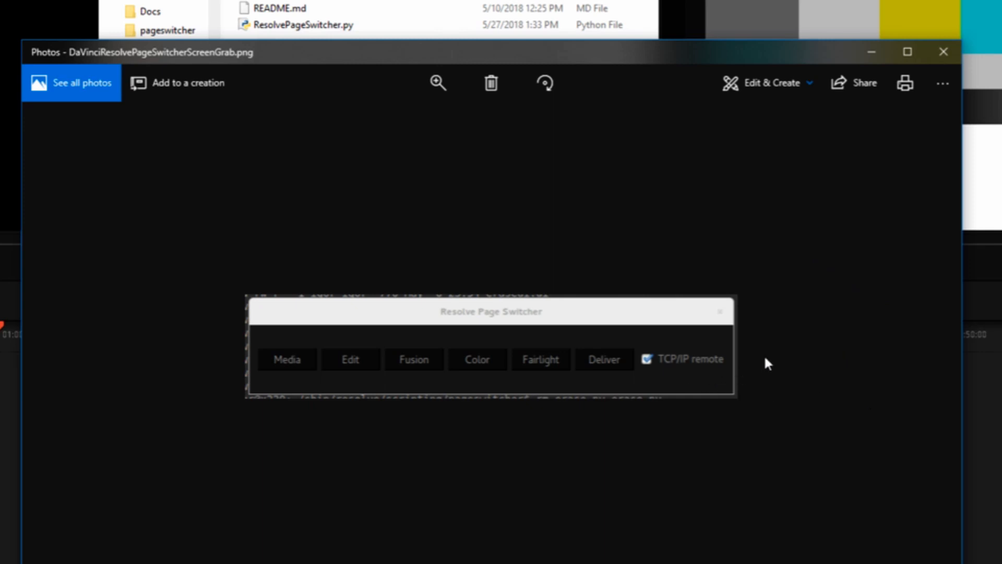
{"action": "mouse_move", "coordinate": [760, 349]}
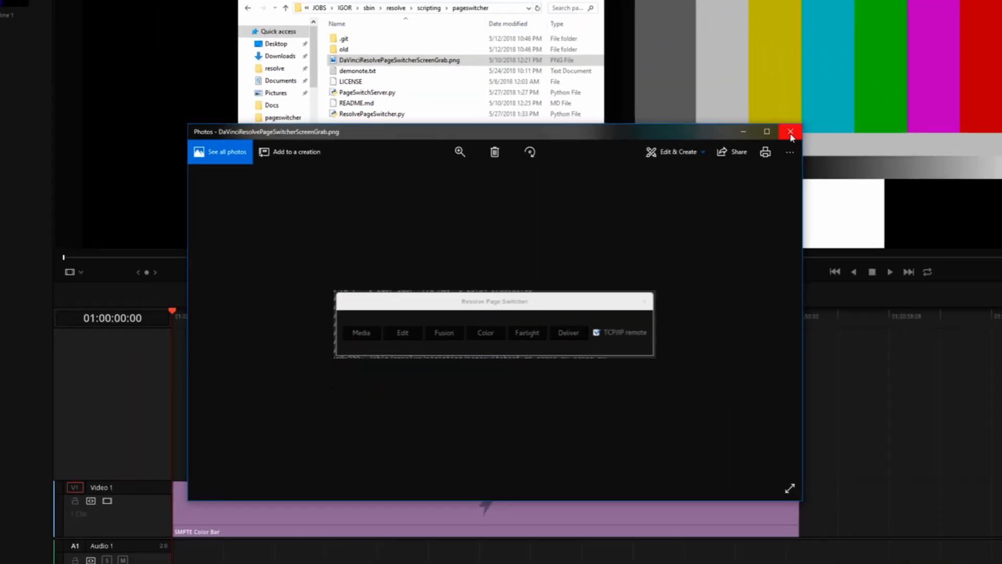
Close the Photos viewer and return to the pageswitcher folder listing PageSwitchServer.py.
{"action": "left_click", "coordinate": [790, 131]}
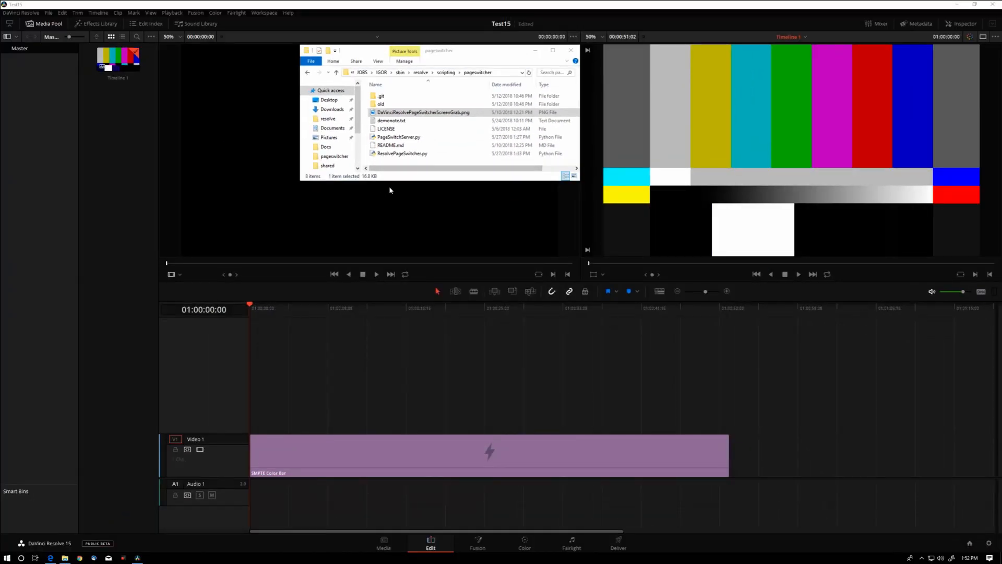
{"action": "key", "text": "alt+tab"}
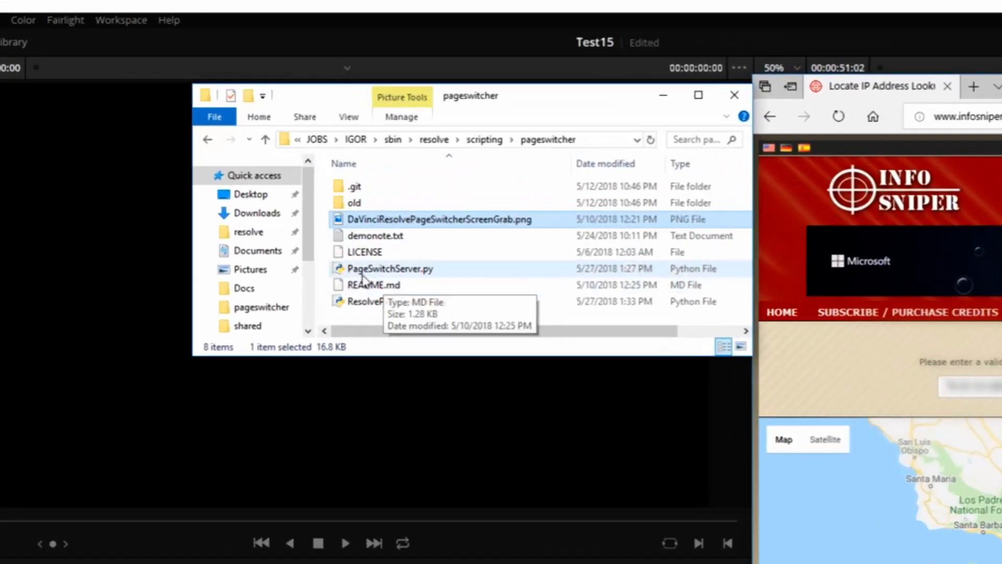
Start PageSwitchServer.py on Windows and launch ./ResolvePageSwitcher.py in the Linux terminal.
{"action": "double_click", "coordinate": [391, 268]}
{"action": "type", "text": "./ResolvePageSwitcher.py"}
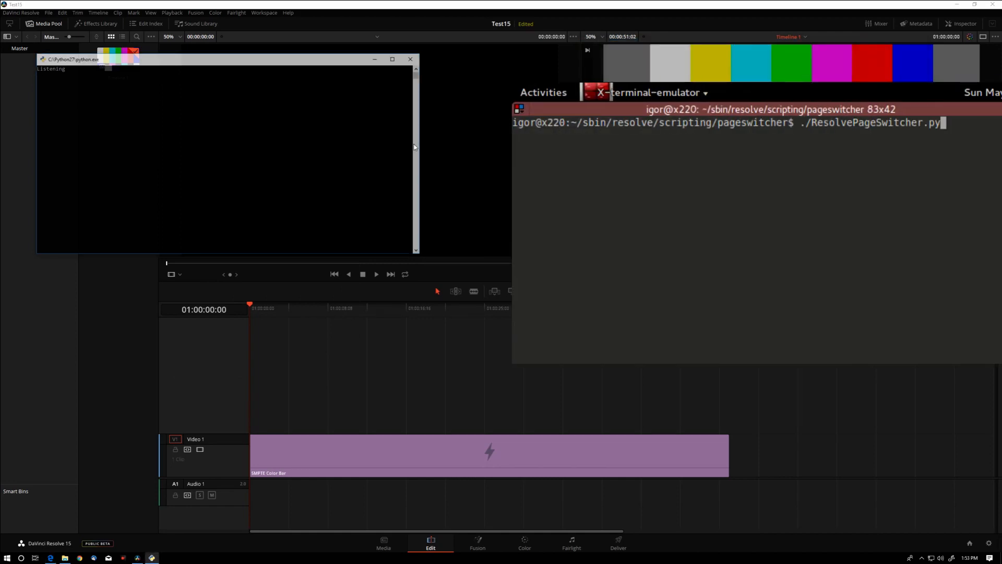
{"action": "key", "text": "Return"}
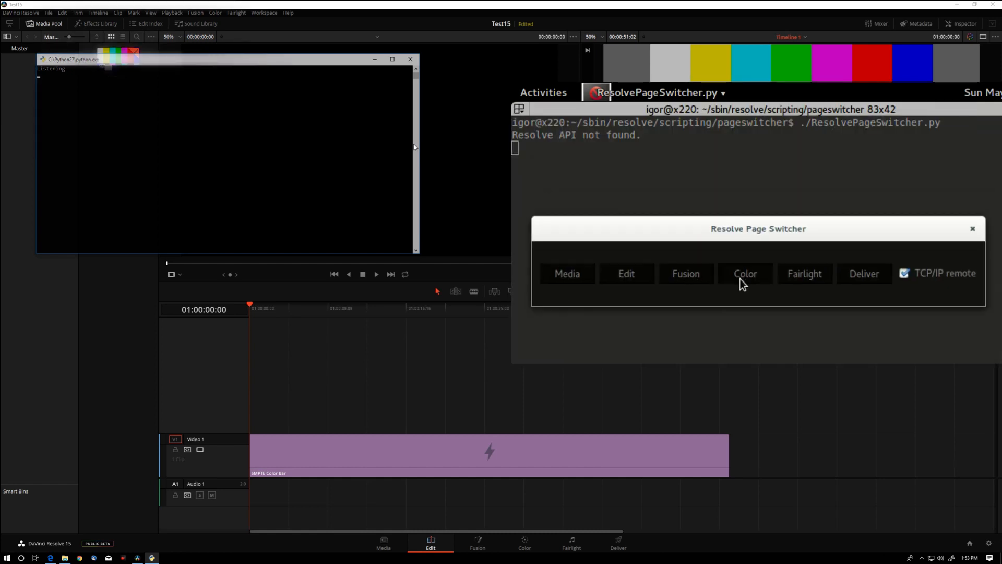
Remotely switch Resolve through Color, Deliver, Fairlight, Fusion, Media, then back to Edit.
{"action": "left_click", "coordinate": [745, 273]}
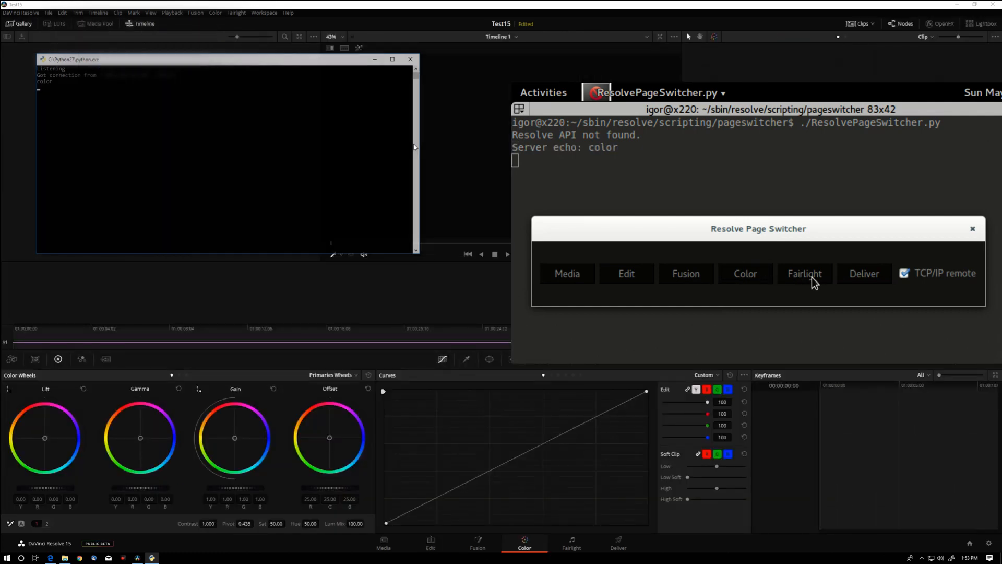
{"action": "left_click", "coordinate": [864, 273]}
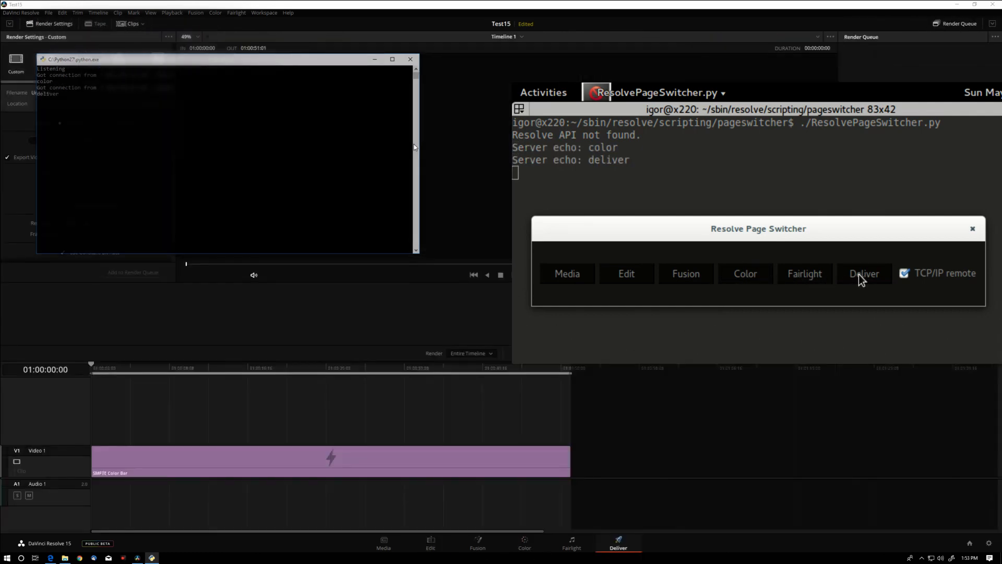
{"action": "left_click", "coordinate": [805, 273]}
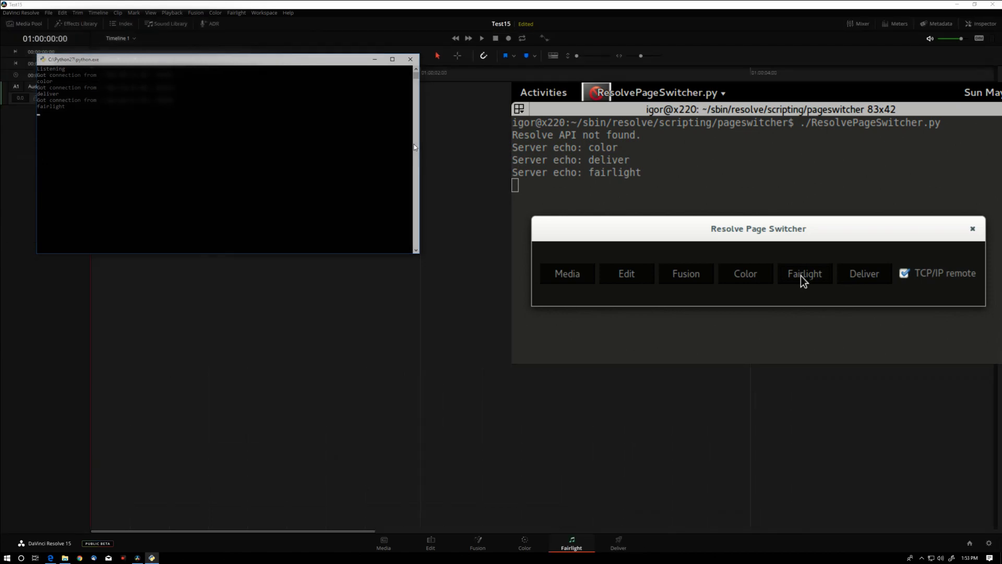
{"action": "mouse_move", "coordinate": [686, 284]}
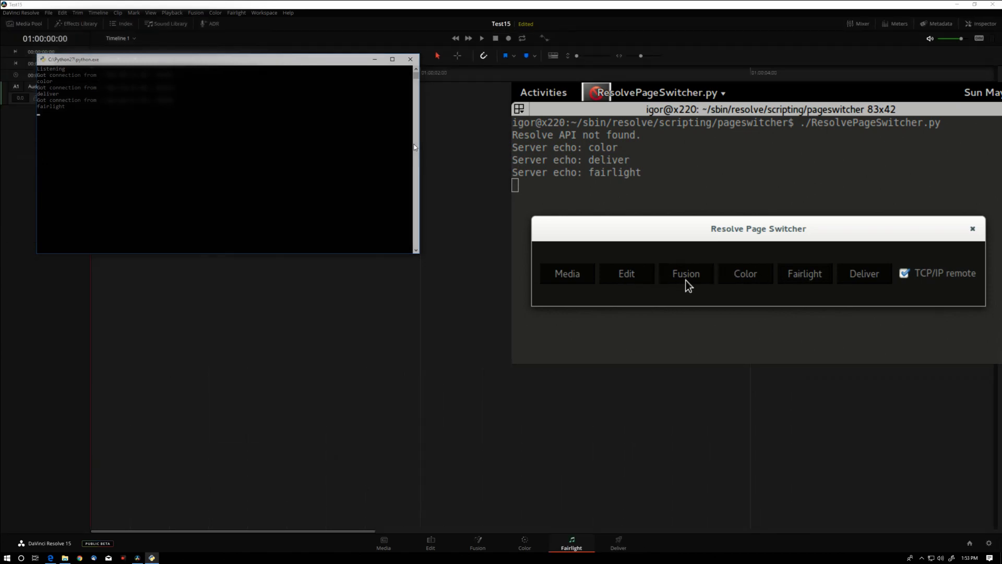
{"action": "left_click", "coordinate": [686, 273]}
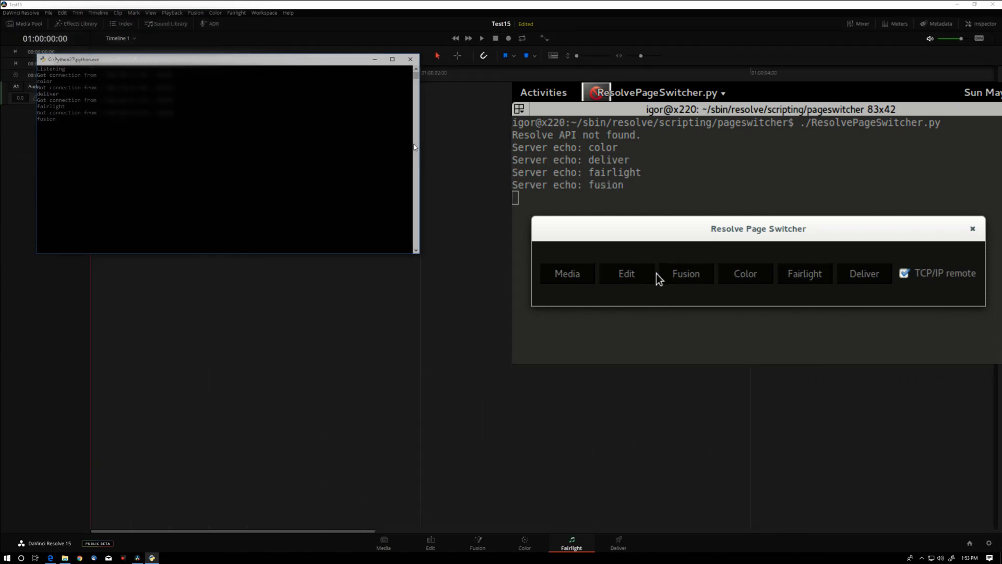
{"action": "left_click", "coordinate": [567, 273]}
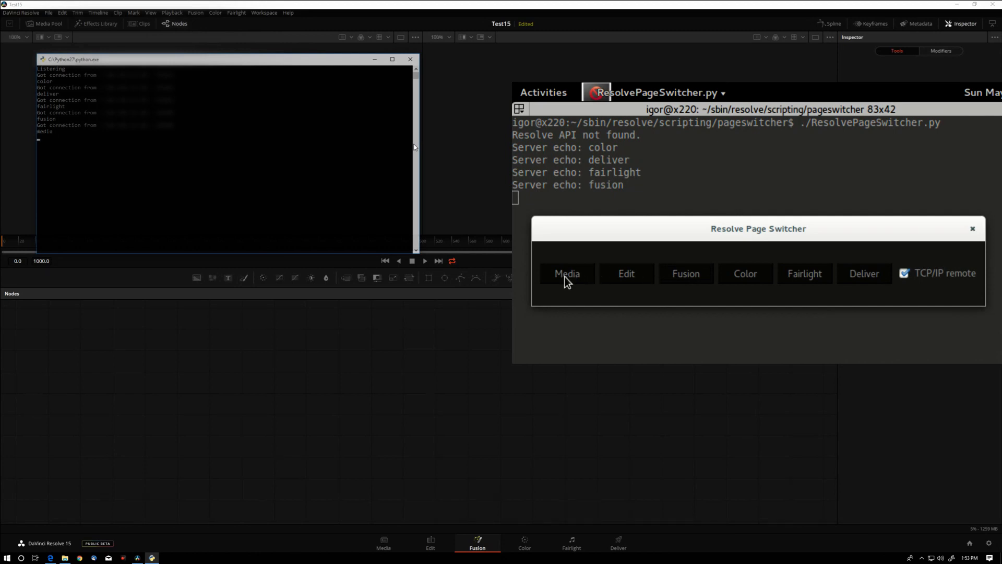
{"action": "left_click", "coordinate": [566, 274]}
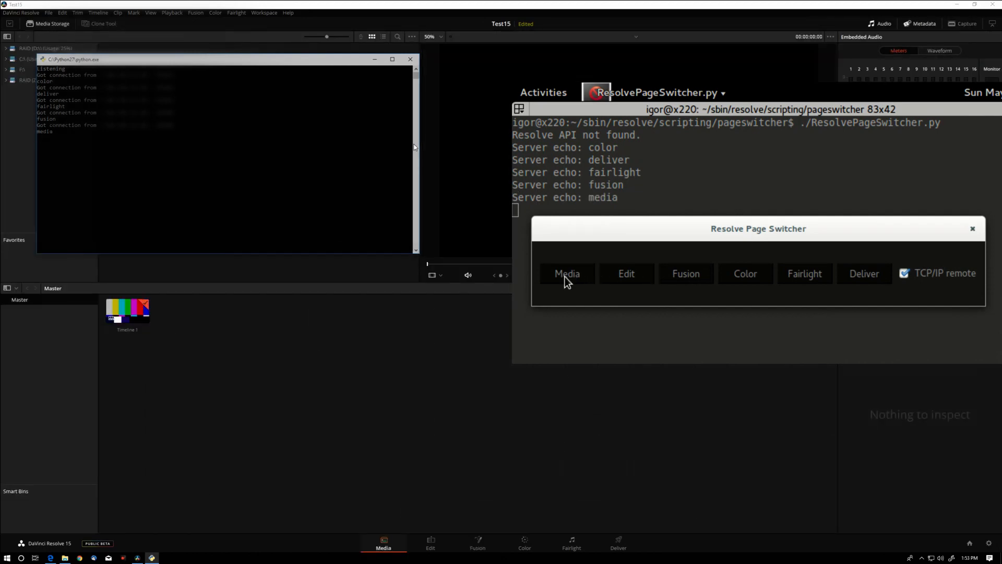
{"action": "left_click", "coordinate": [626, 274]}
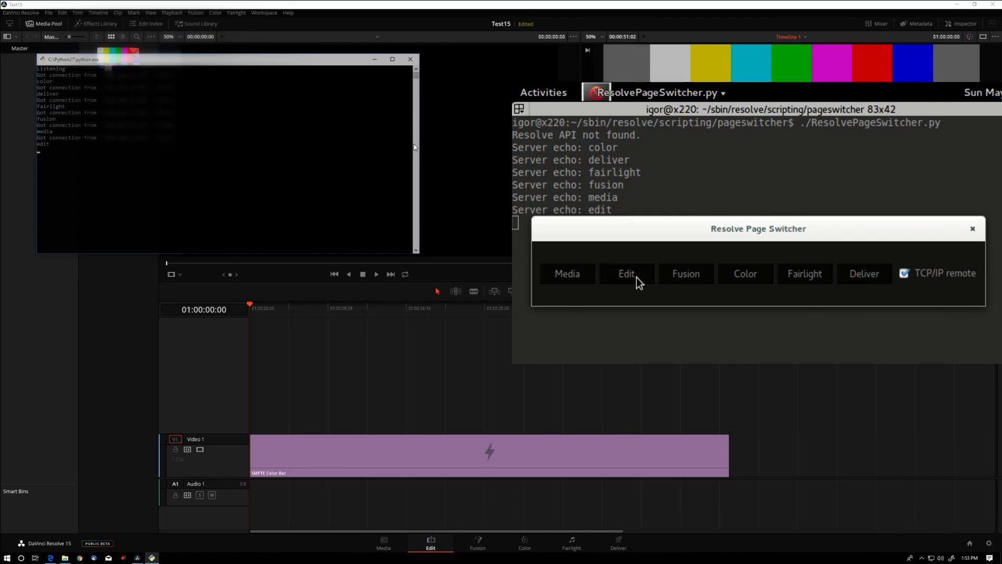
{"action": "left_click", "coordinate": [626, 274]}
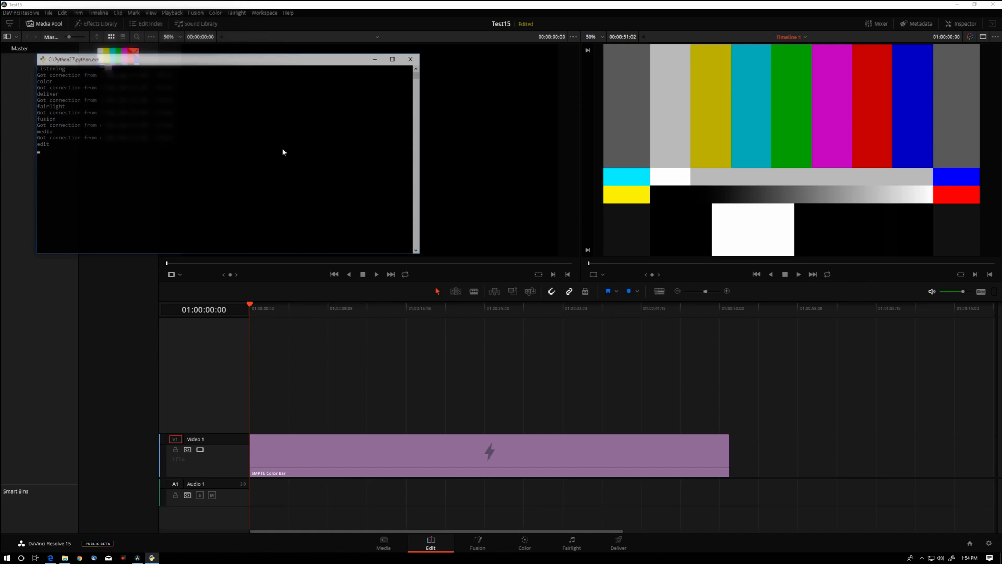
Show Preferences > System > Configuration with External Scripting options None, Local, Network.
{"action": "left_click", "coordinate": [21, 12]}
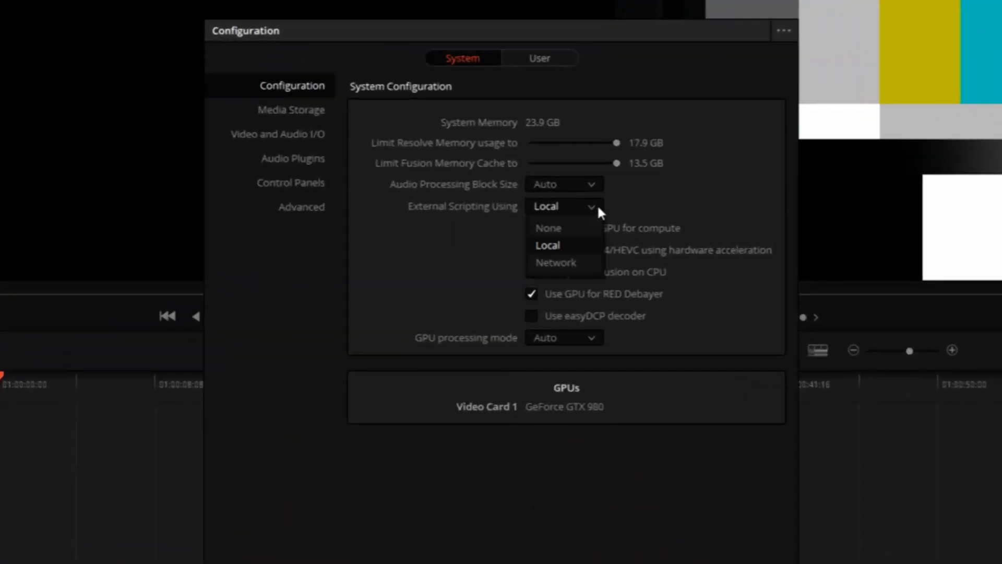
{"action": "mouse_move", "coordinate": [555, 262]}
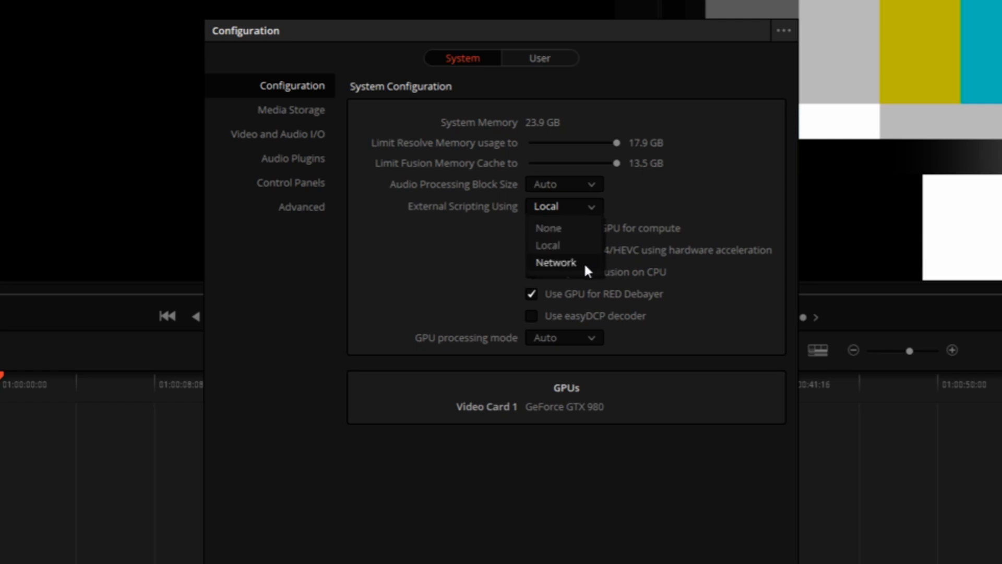
{"action": "mouse_move", "coordinate": [585, 270]}
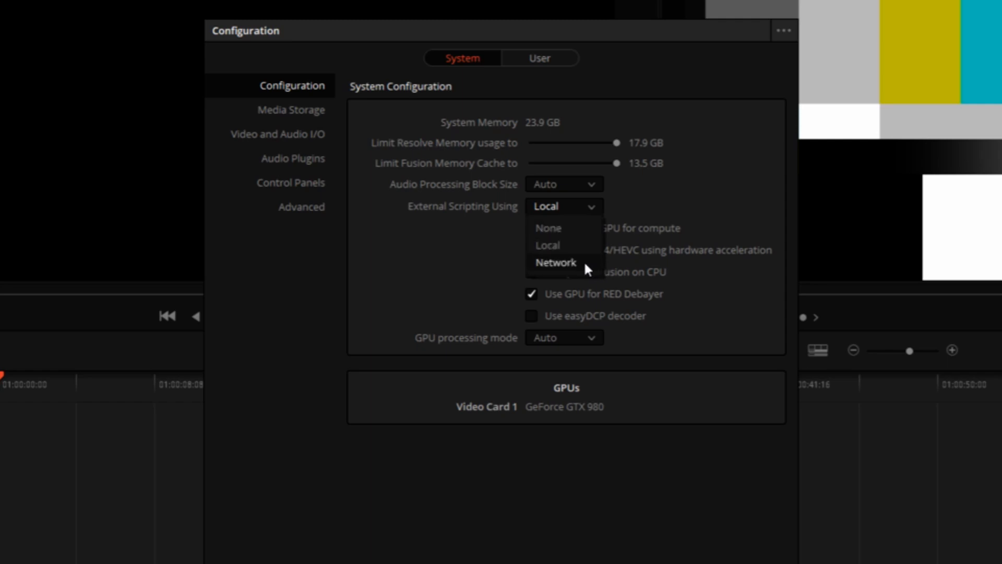
{"action": "mouse_move", "coordinate": [577, 249]}
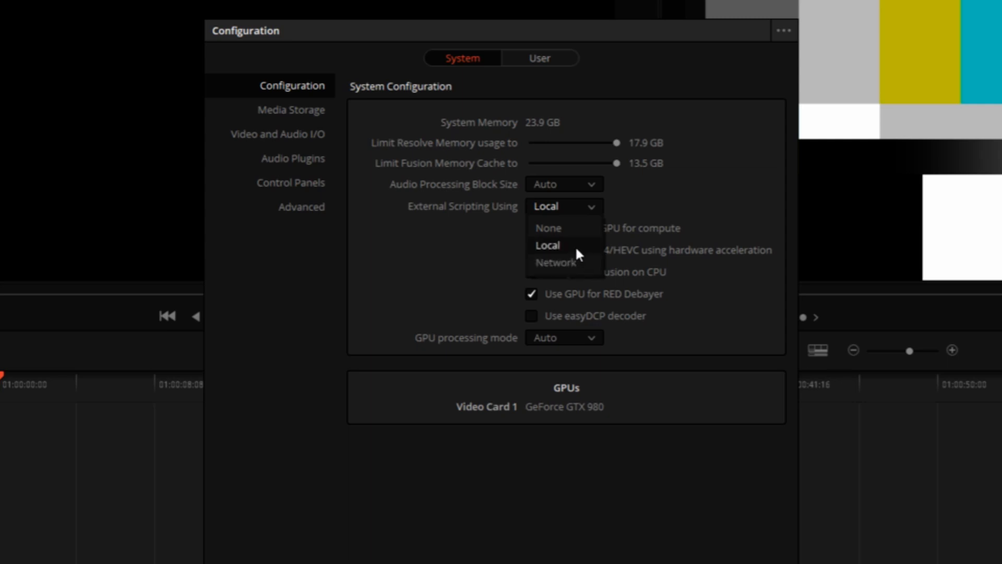
{"action": "mouse_move", "coordinate": [581, 267]}
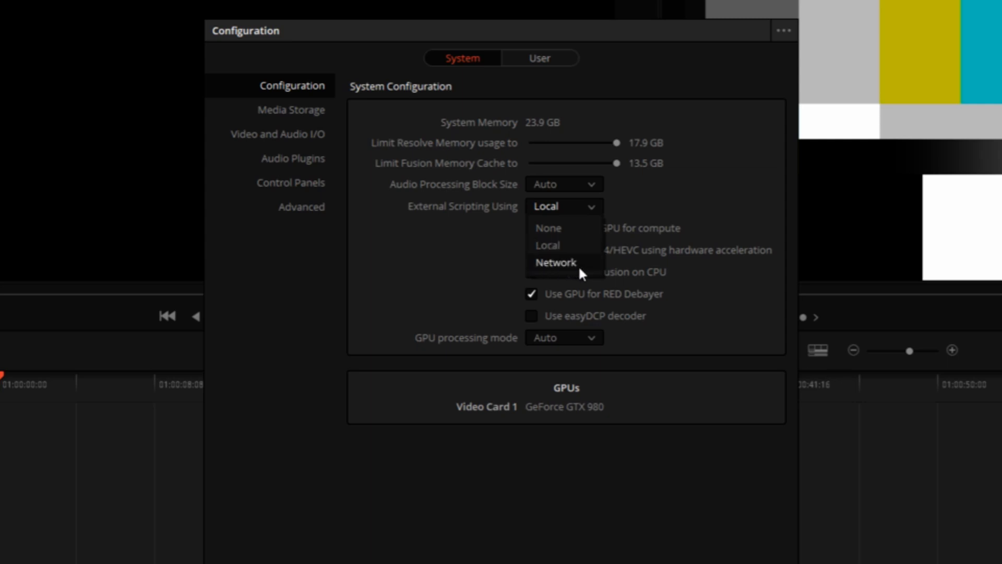